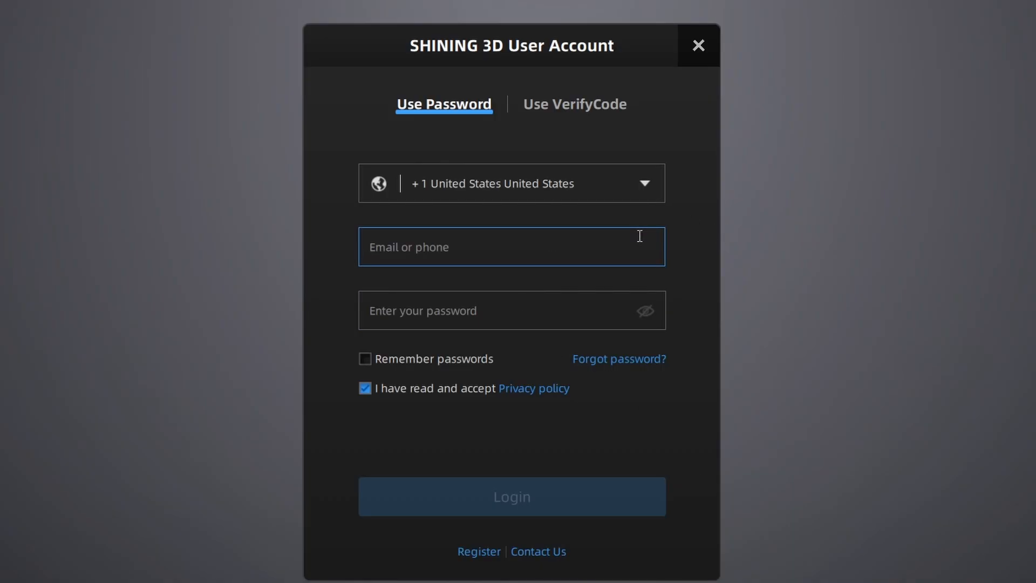
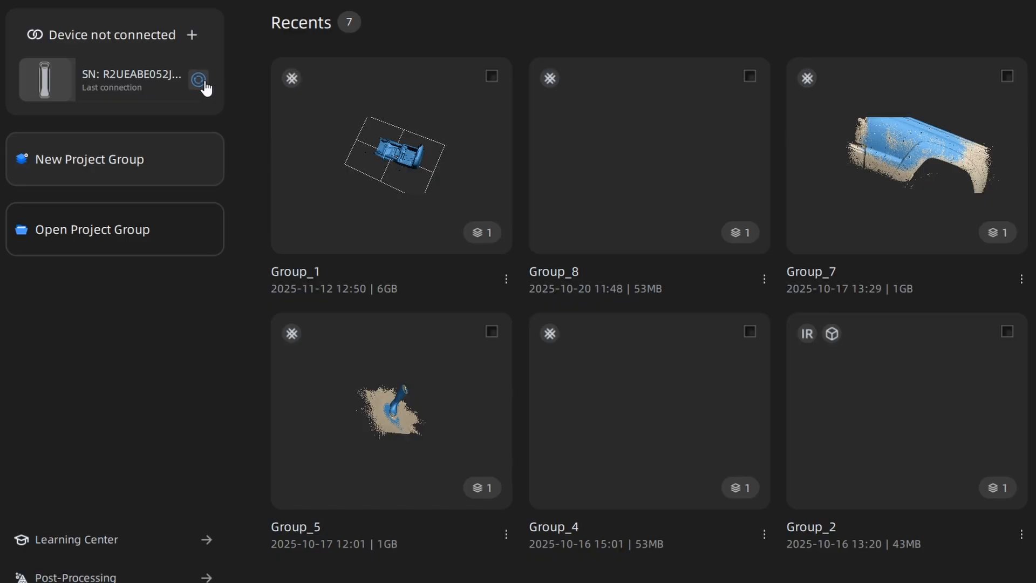
Connect the previously used Einstar 2 scanner from the home screen
click(199, 78)
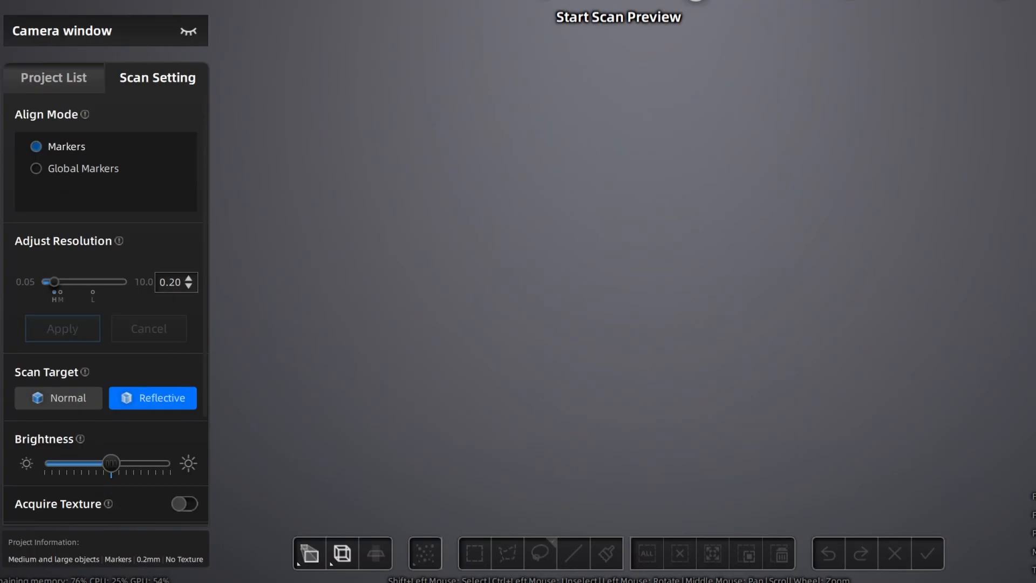
Apply the scan resolution, set the scan target to reflective surfaces and start the live preview
scroll(down, 3)
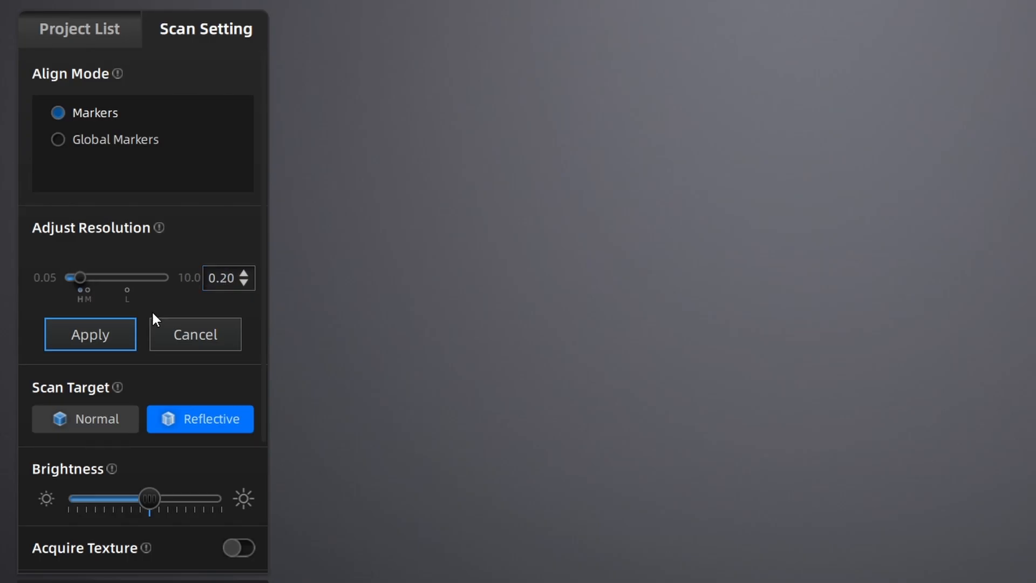
click(89, 334)
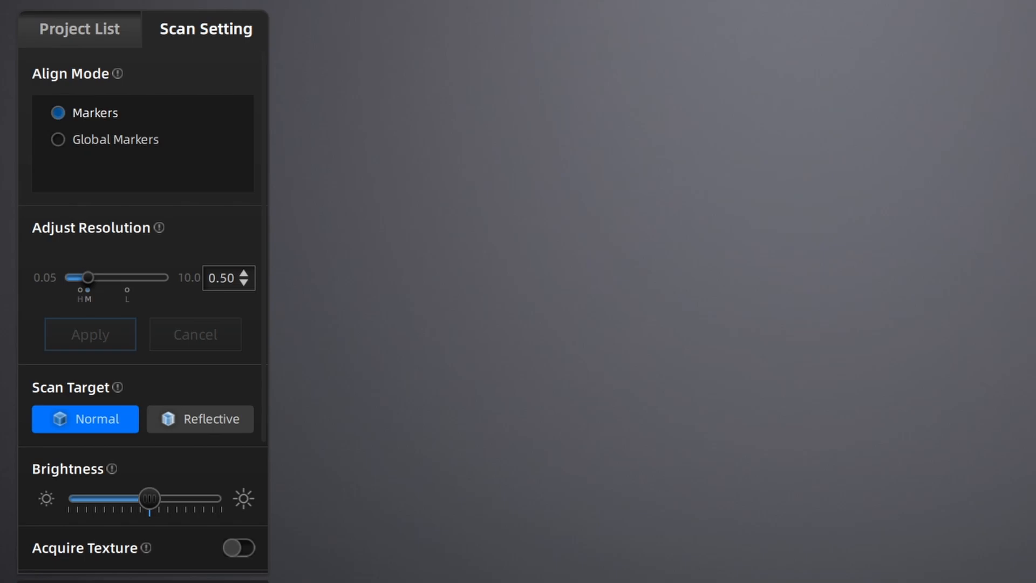
click(200, 419)
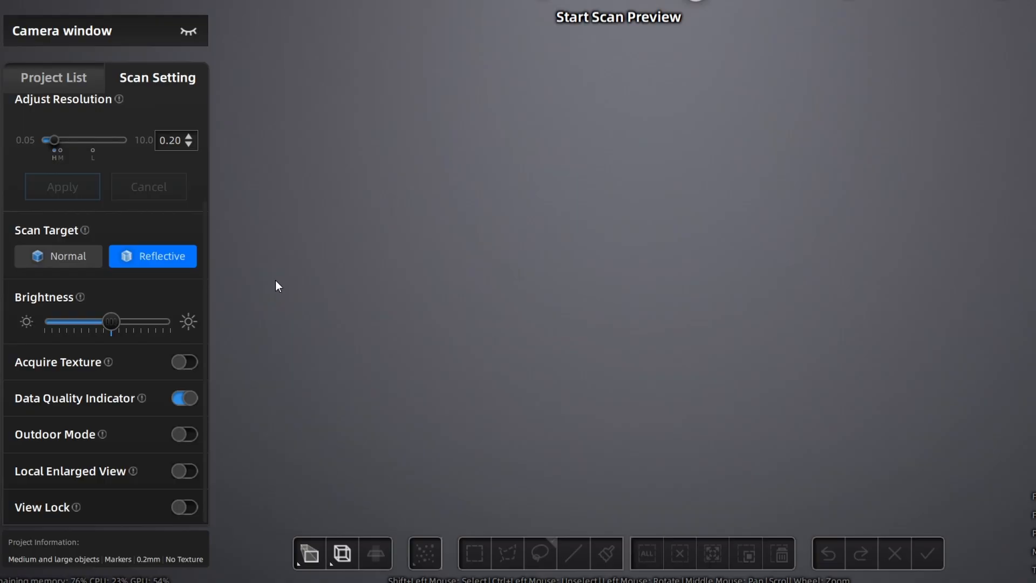
click(617, 16)
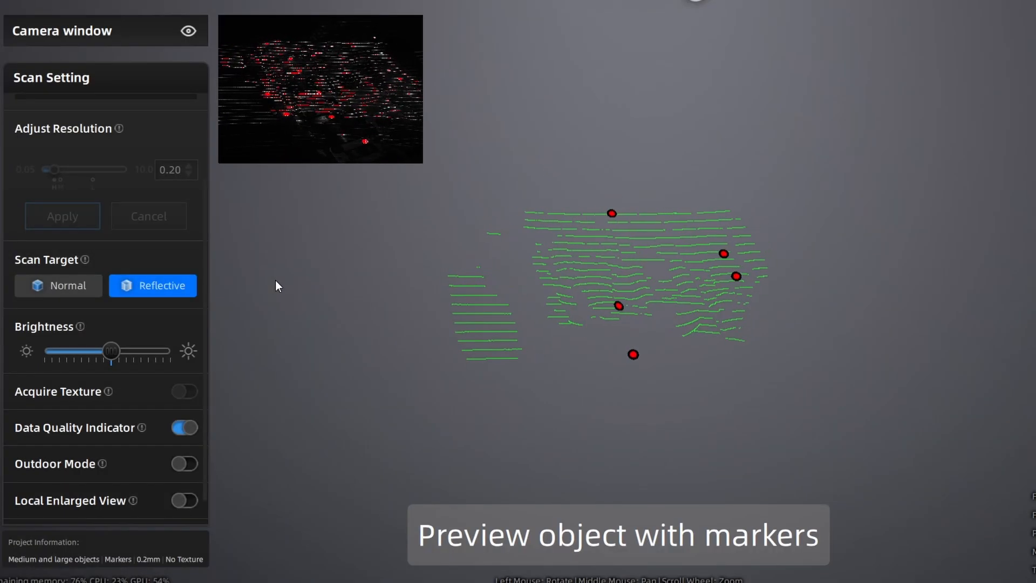
Stop the preview to bring up the New Project settings window
click(187, 30)
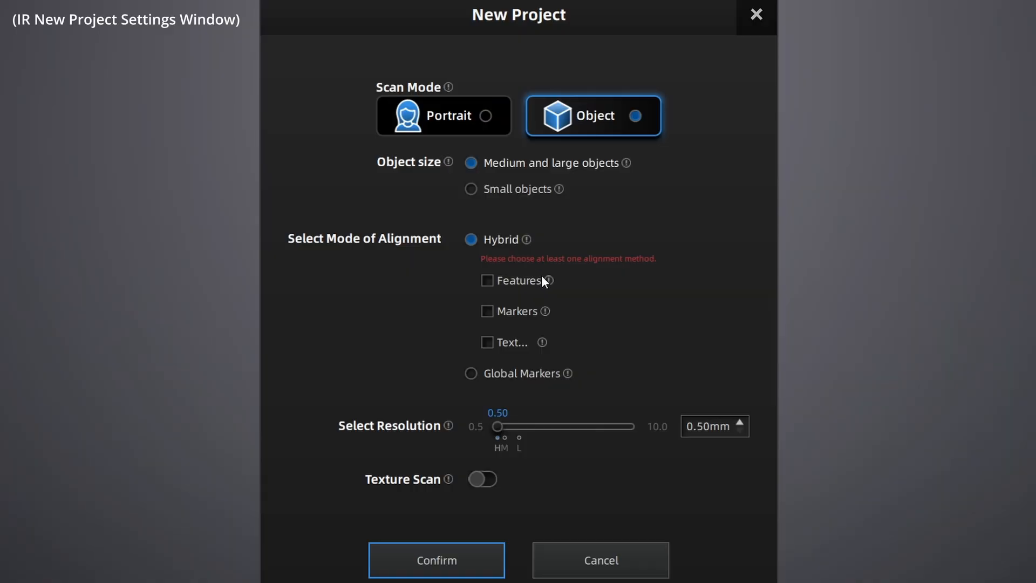
Set Hybrid alignment with Features, 1.00 mm resolution and Texture Scan on, then create the project
click(488, 281)
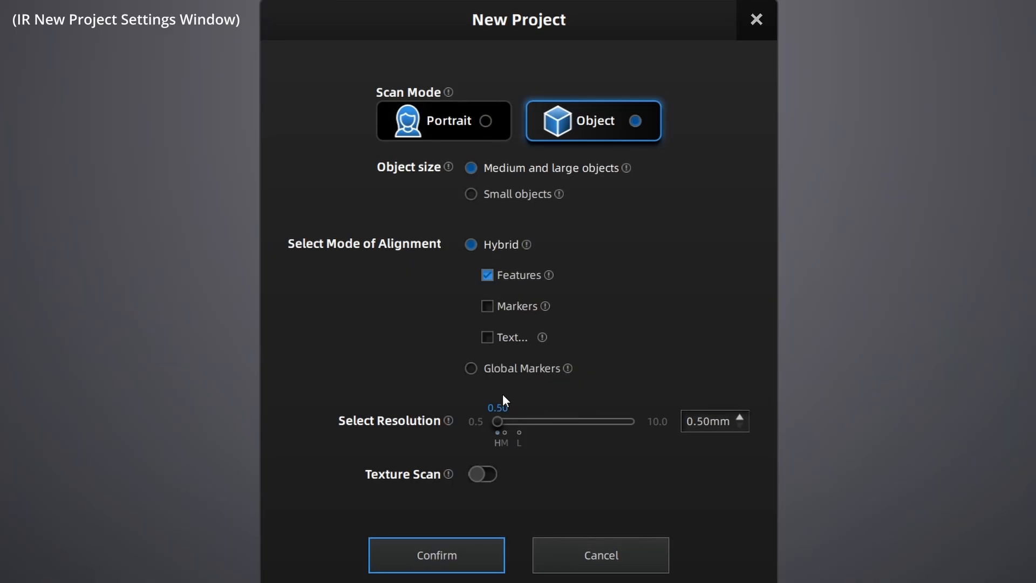
drag(495, 421, 504, 421)
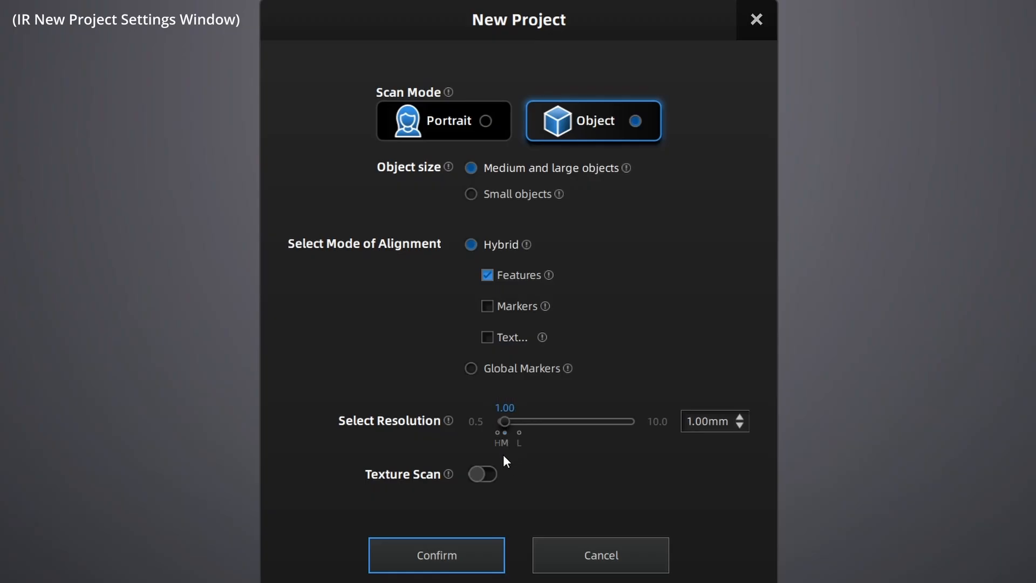
click(482, 474)
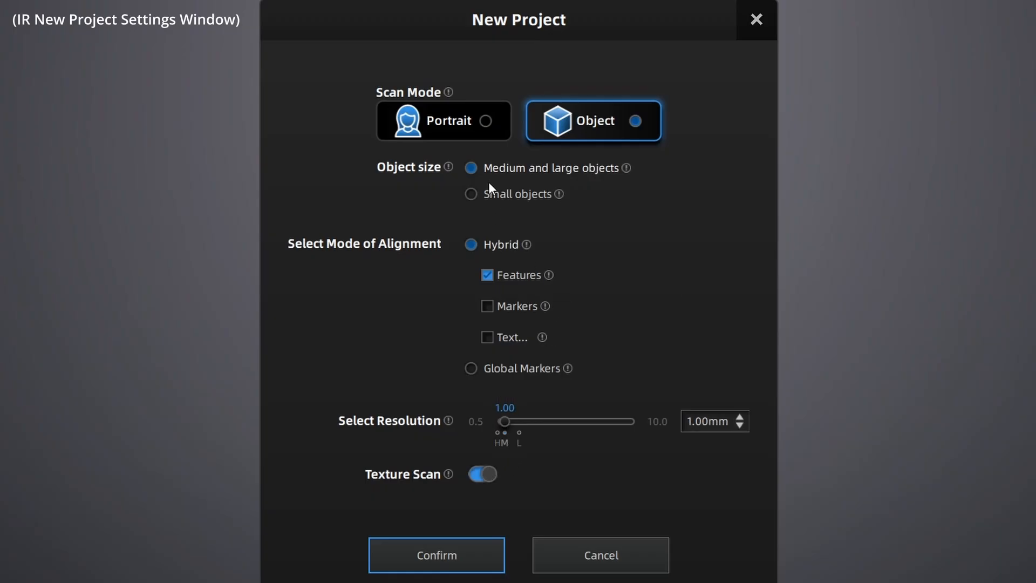
mouse_move(482, 137)
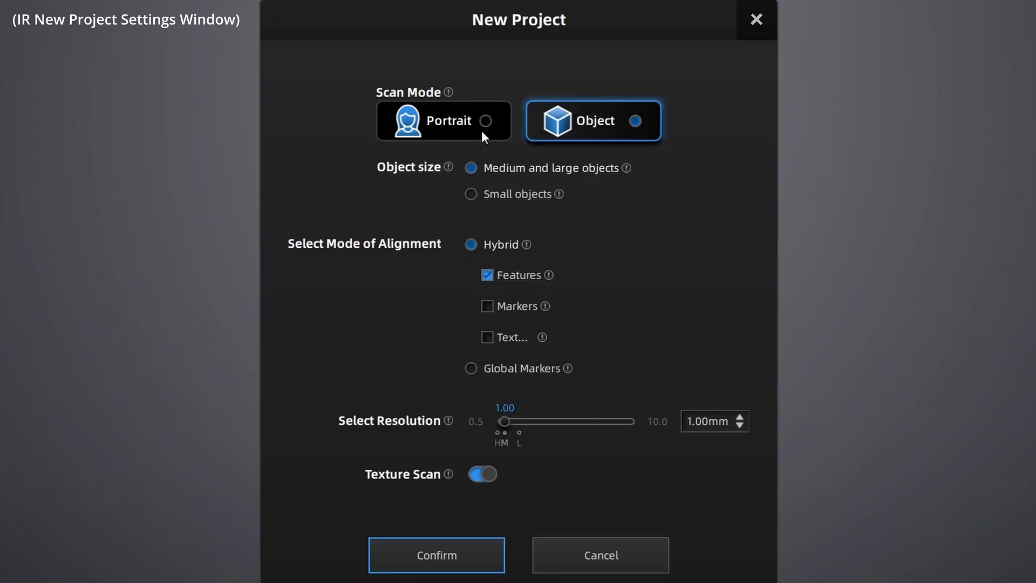
click(435, 554)
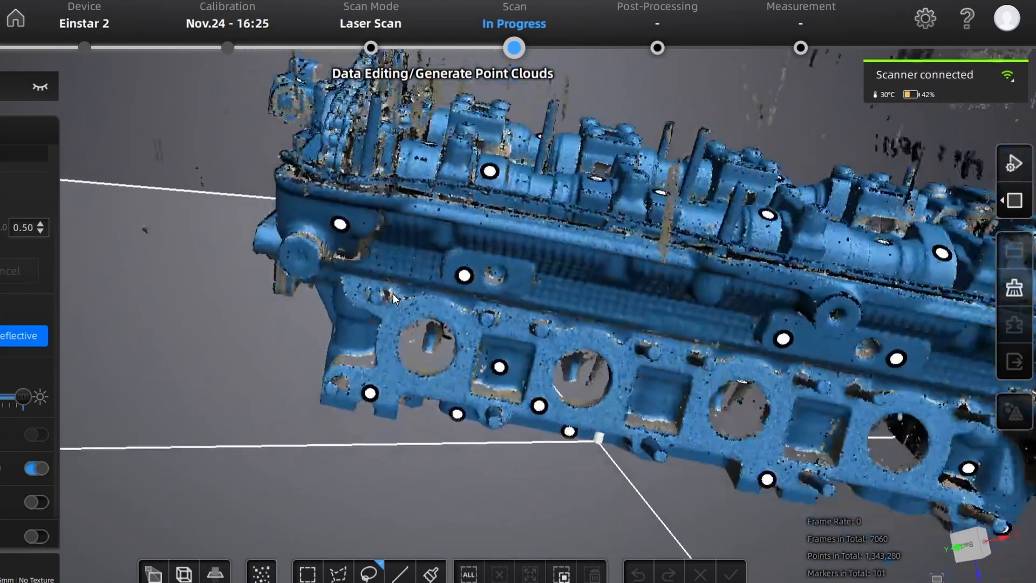
Select the whole connected cylinder head in the point cloud via Connected Domain
drag(396, 297, 541, 255)
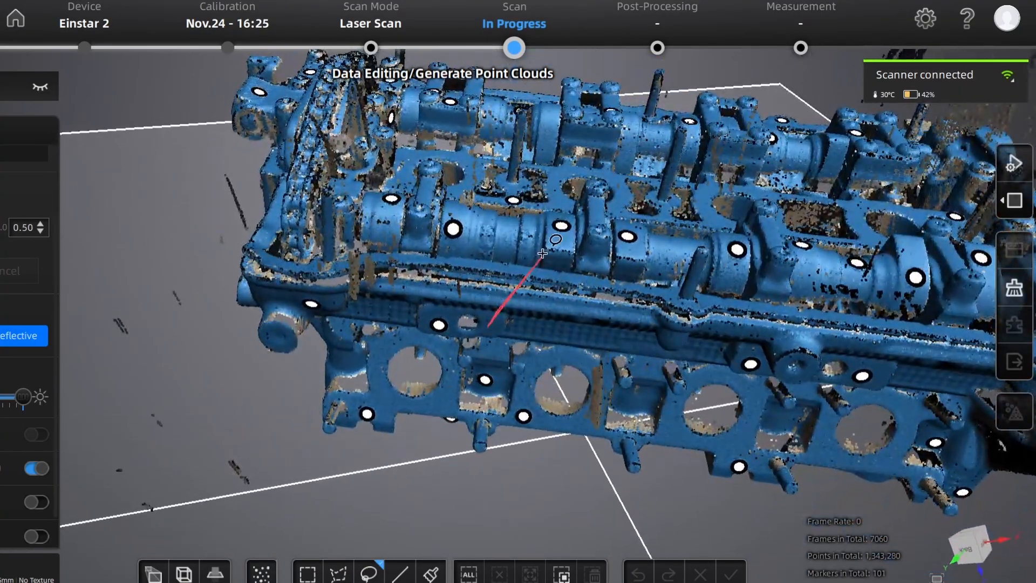
click(529, 572)
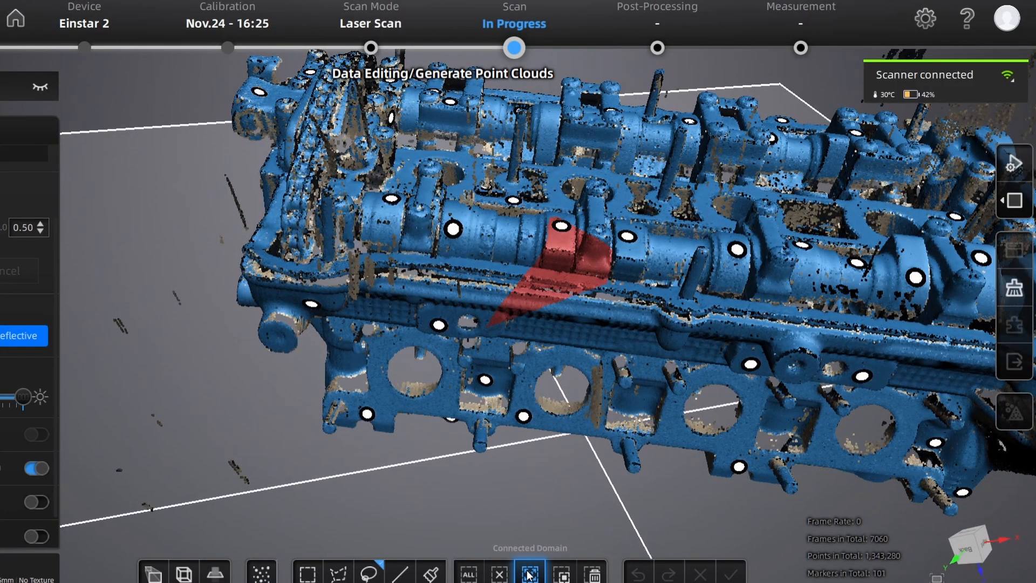
click(529, 571)
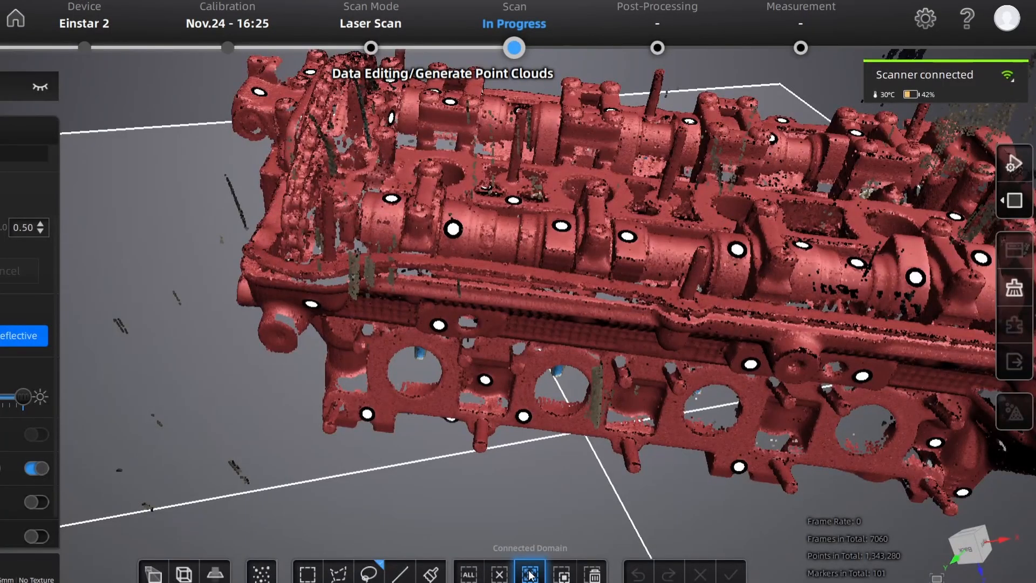
click(561, 571)
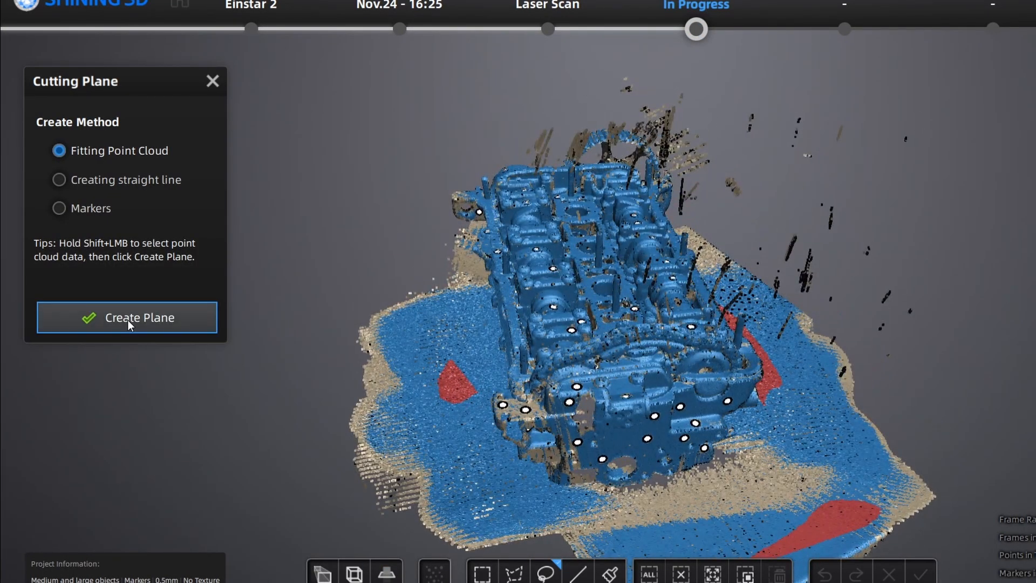
Create a cutting plane fitted to the base points and lasso-select stray camshaft points
click(126, 317)
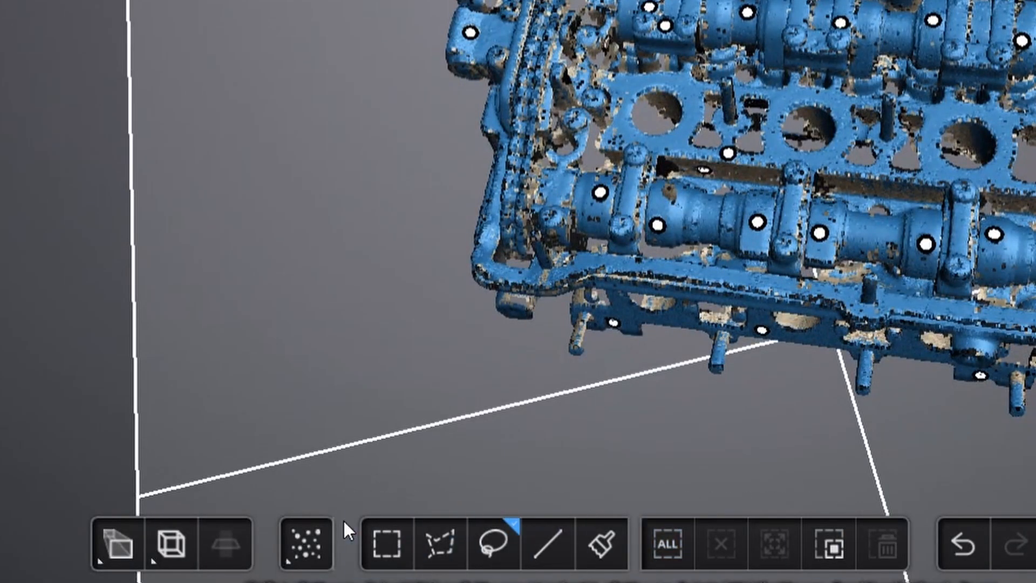
click(305, 544)
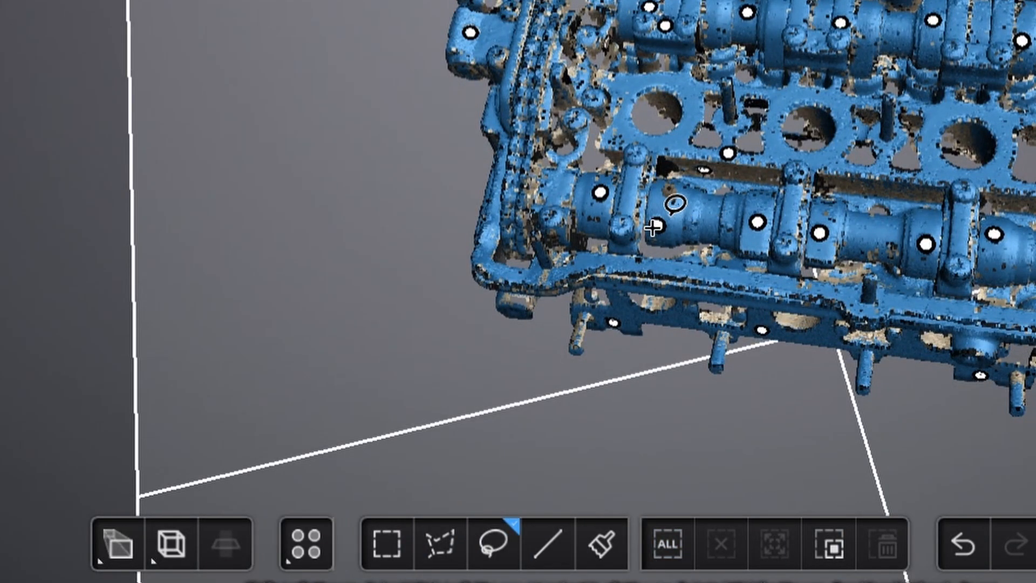
drag(673, 205, 716, 204)
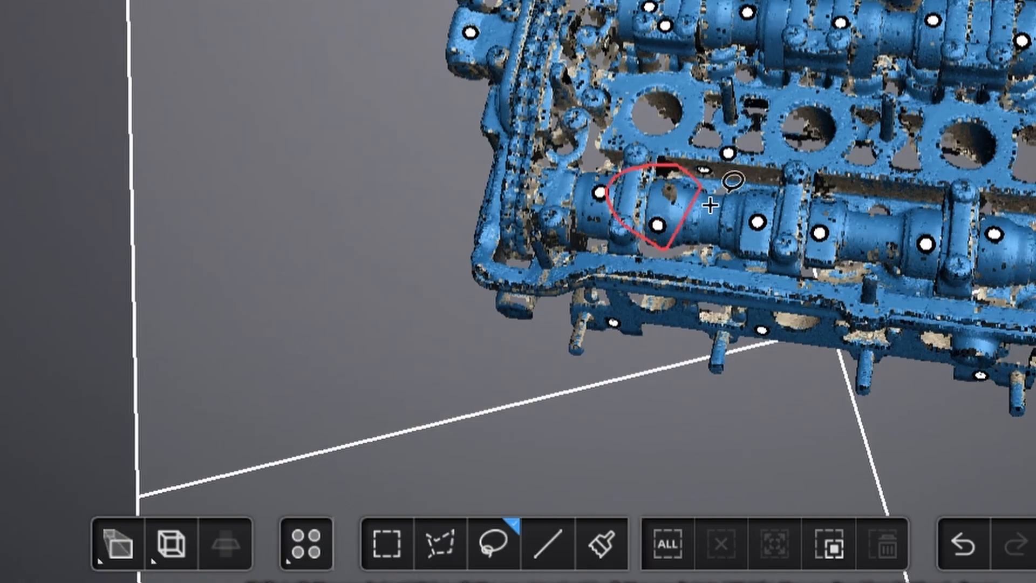
click(305, 543)
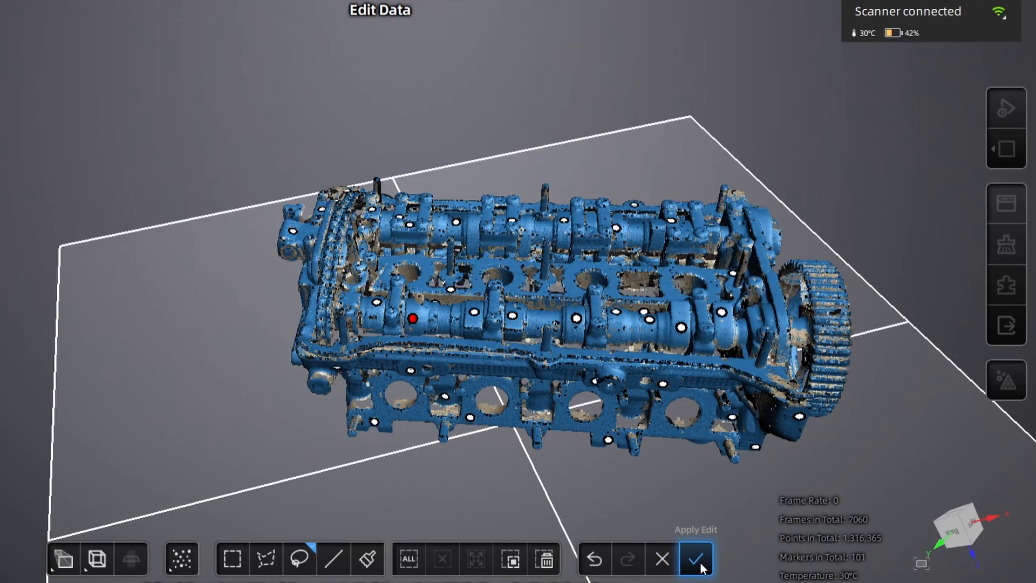
Apply the edits to the scan data and move on to the mesh parameters
click(694, 558)
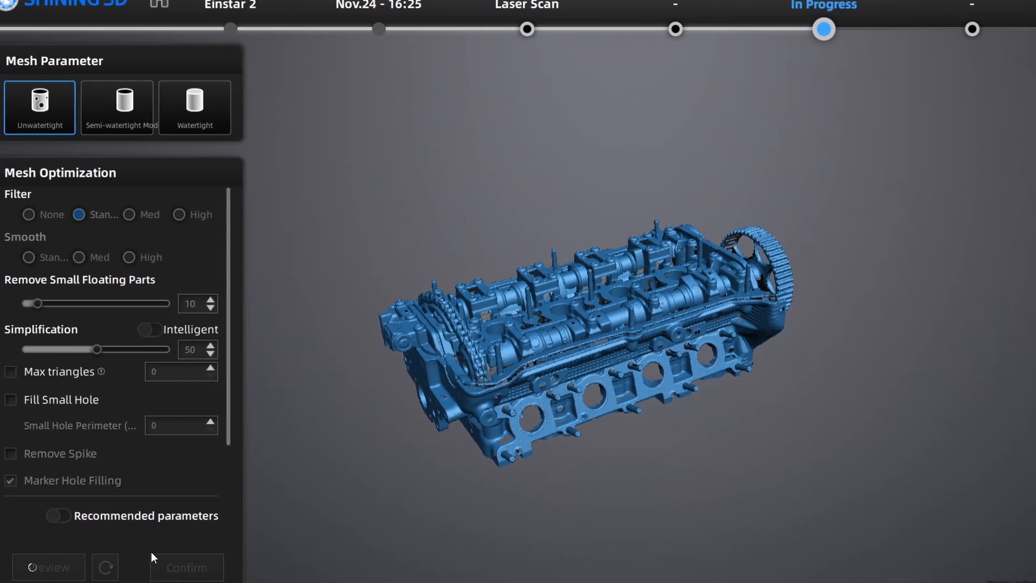
Enable Recommended parameters, settle on an Unwatertight mesh type and generate the mesh preview
click(59, 515)
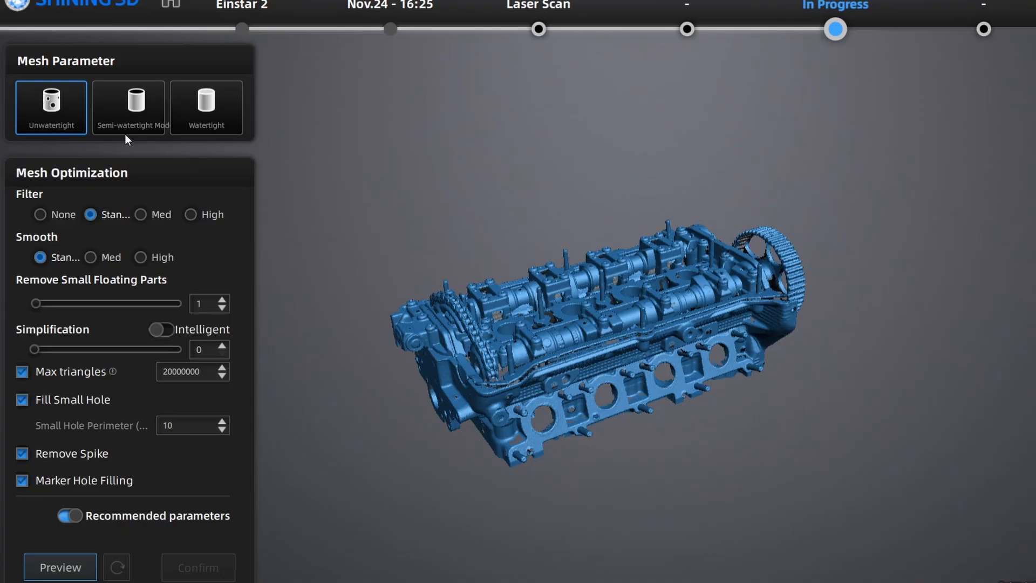
click(128, 107)
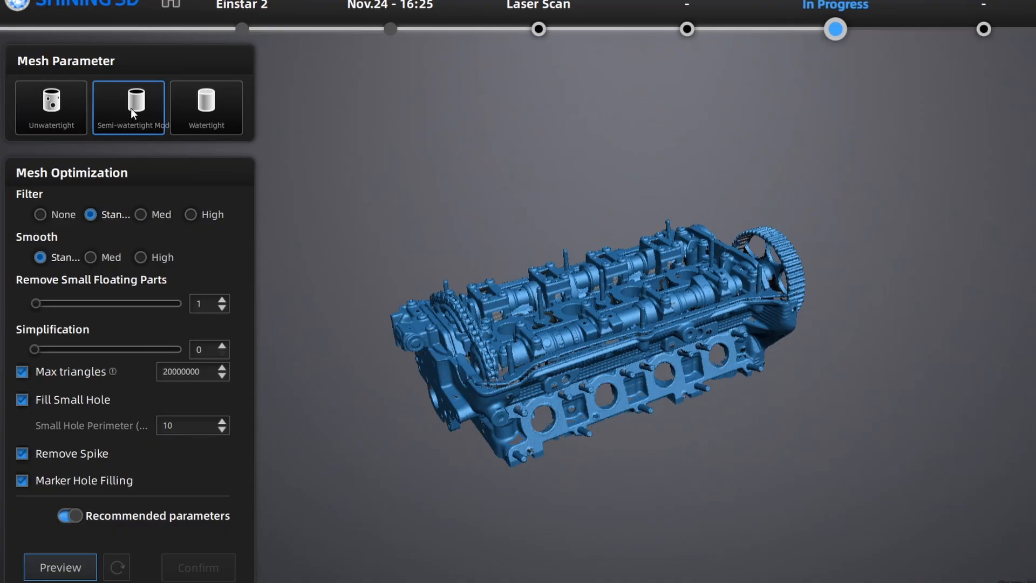
click(205, 106)
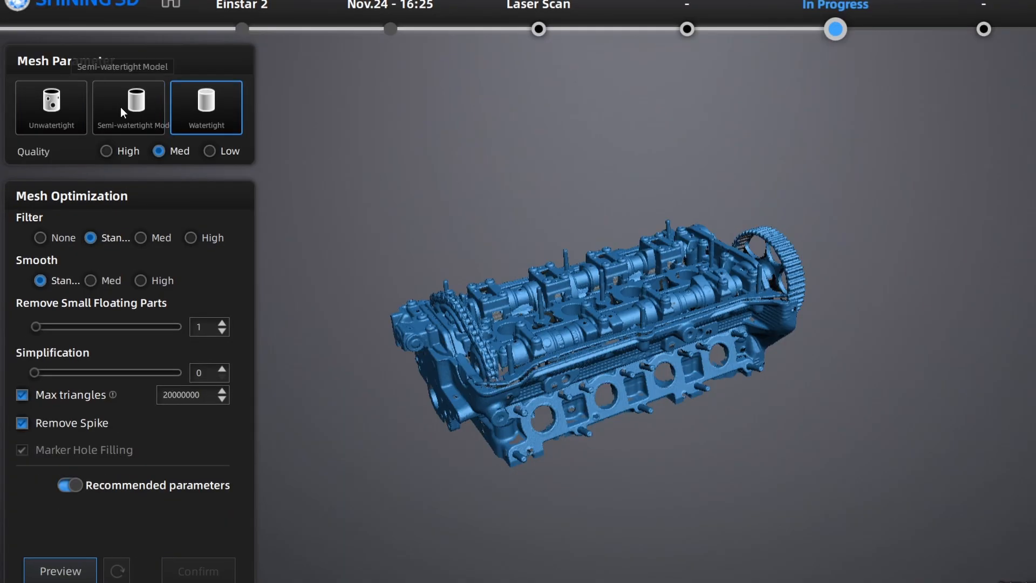
click(50, 107)
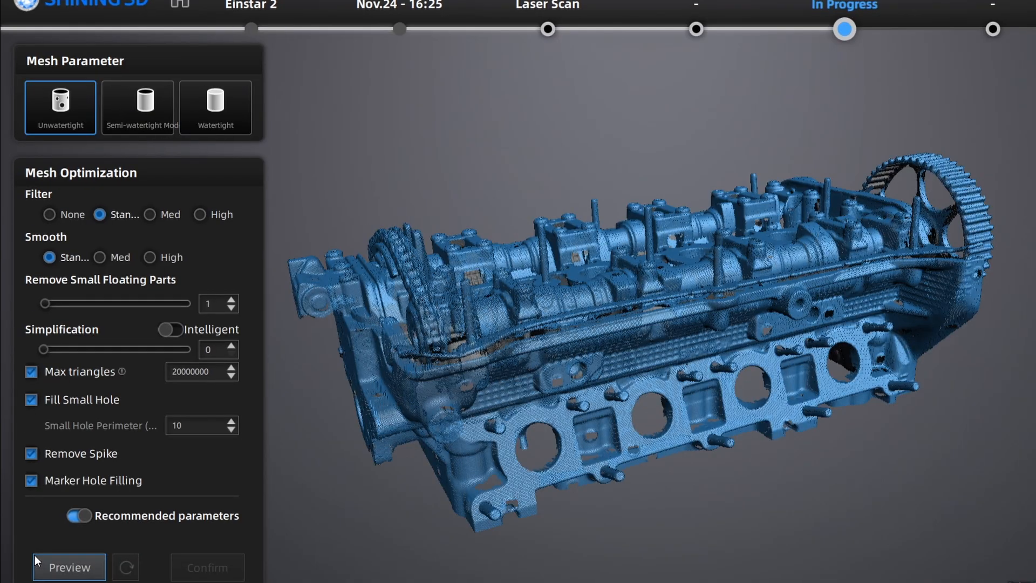
click(69, 566)
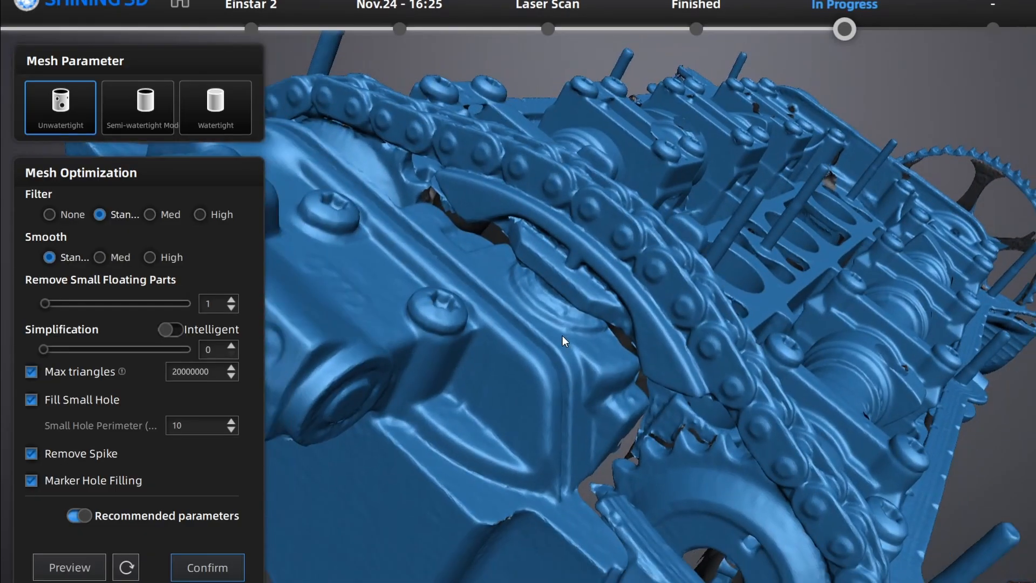
Confirm the generated unwatertight cylinder head mesh
click(207, 566)
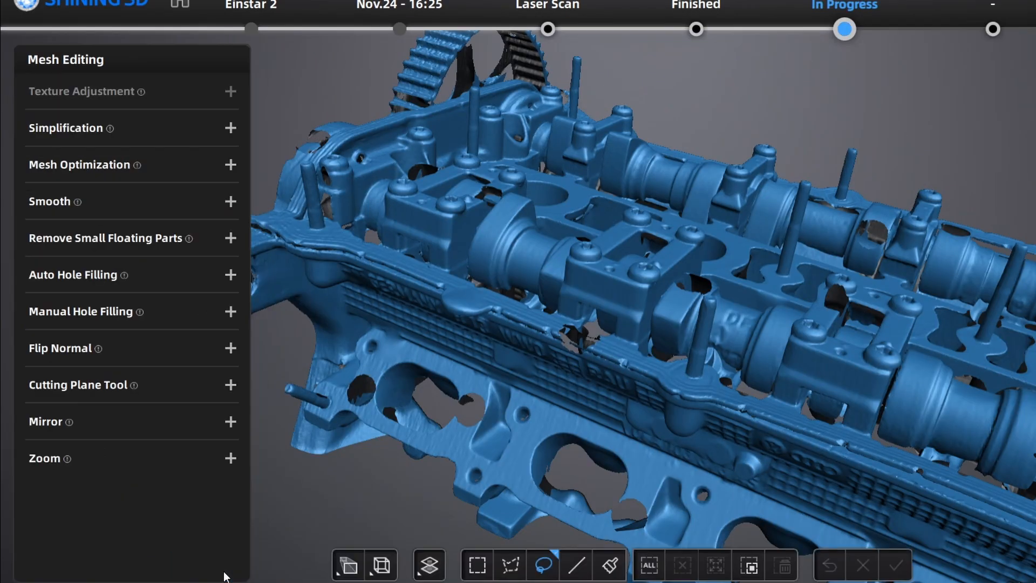
mouse_move(143, 170)
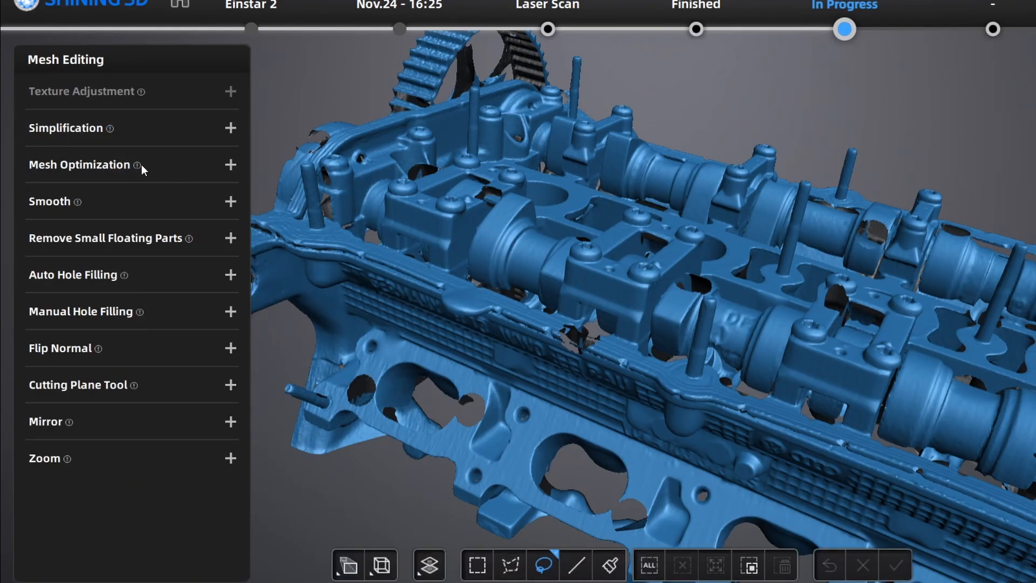
mouse_move(78, 202)
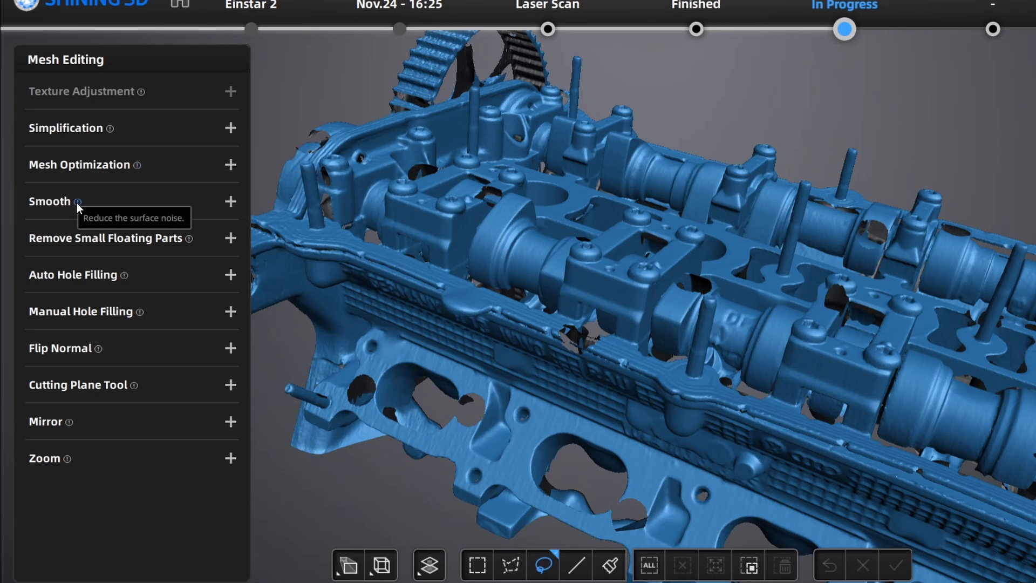
mouse_move(840, 421)
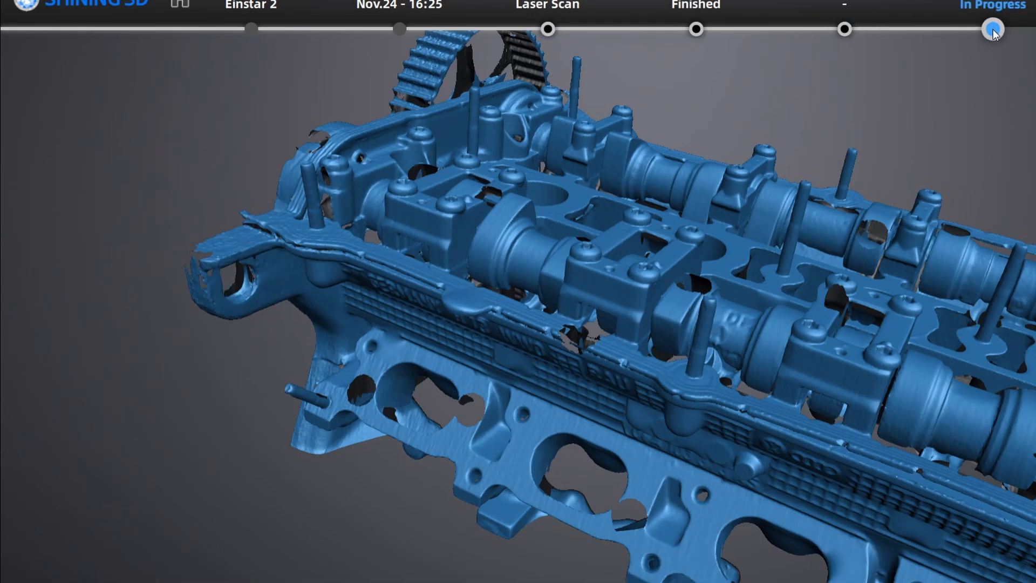
Measure a 289.43 mm distance and 126,685 mm² lassoed area; dismiss the watertight-only volume warning
click(1005, 360)
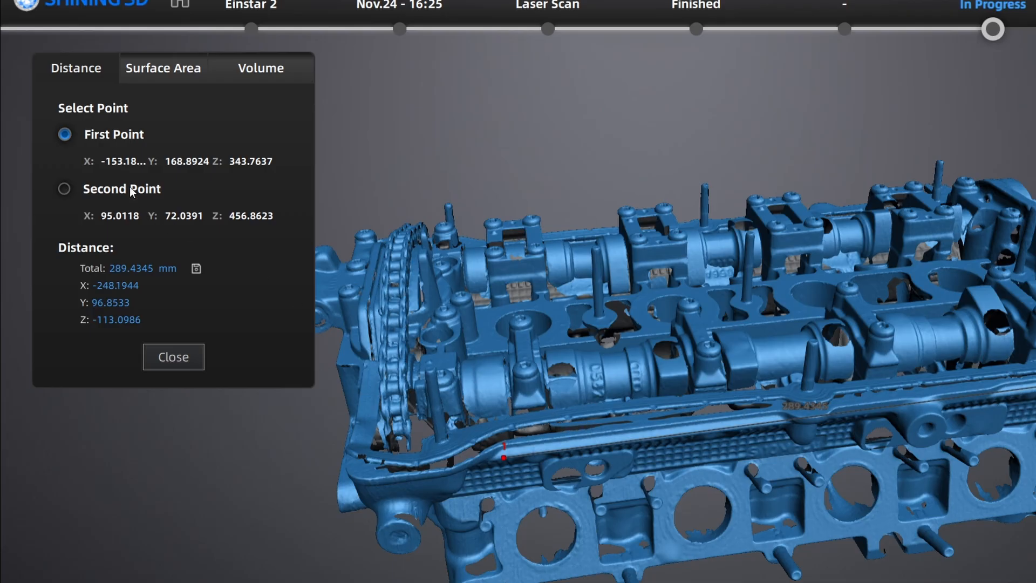
click(163, 68)
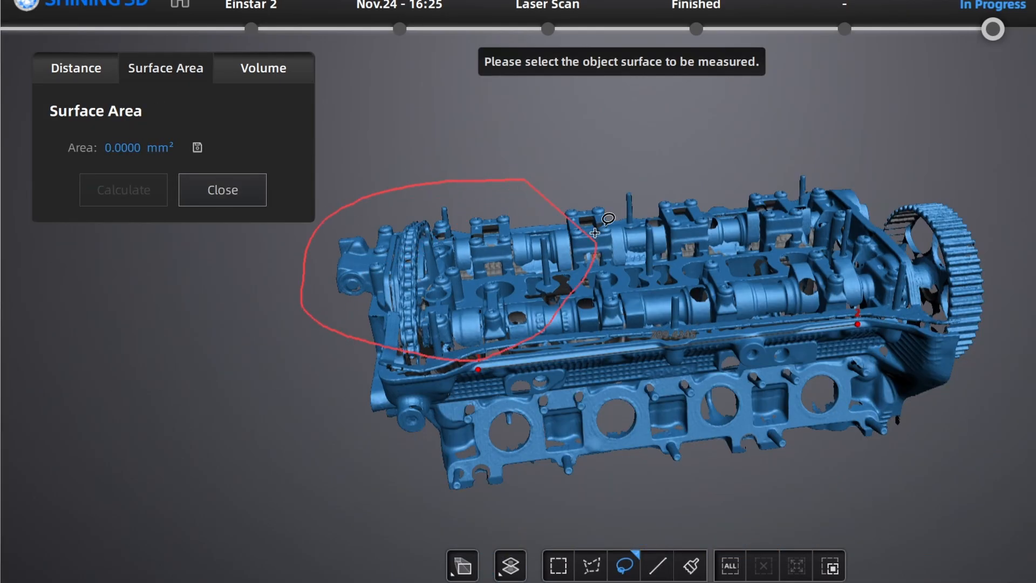
click(123, 190)
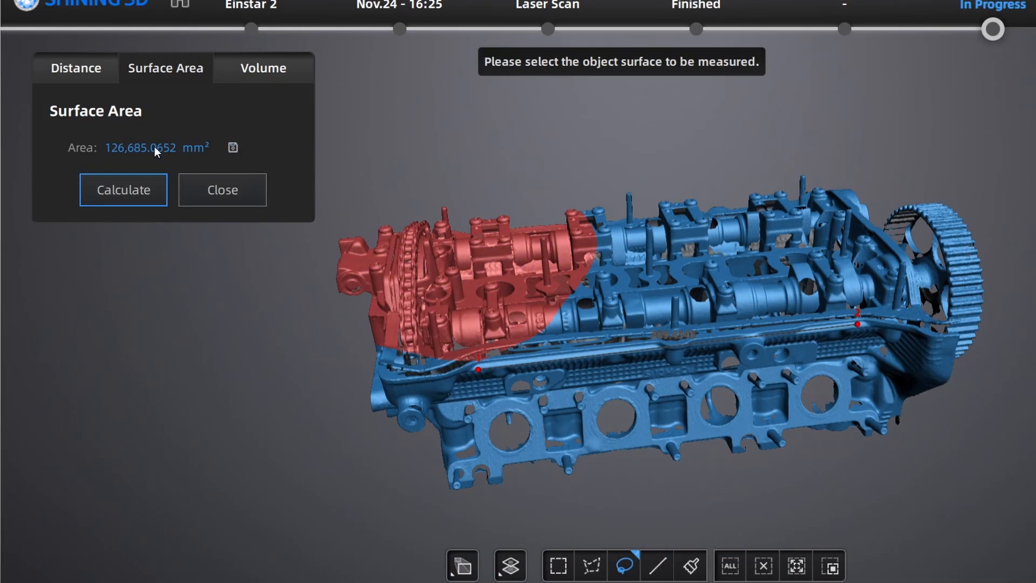
click(262, 68)
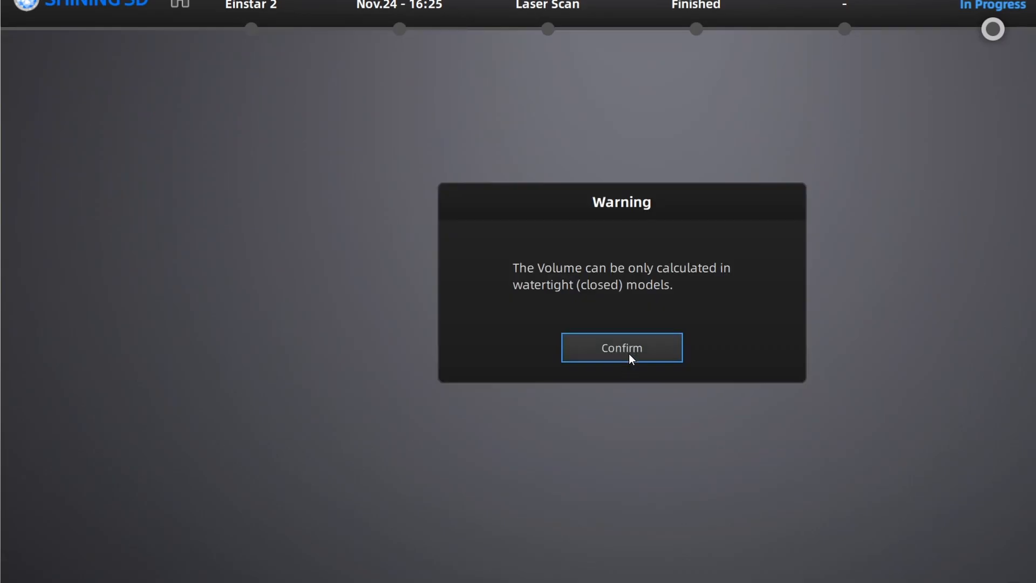
click(620, 347)
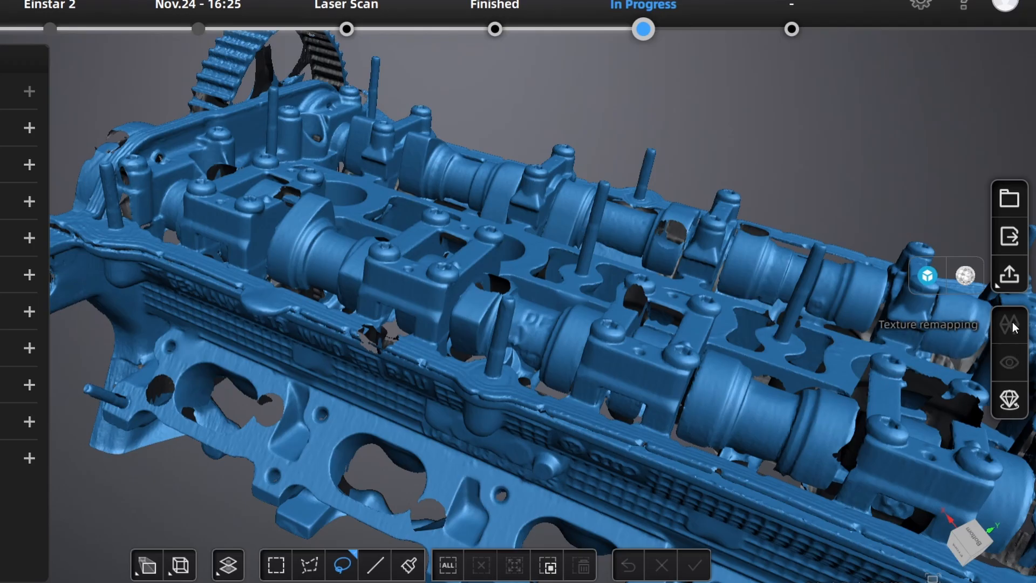
click(1008, 275)
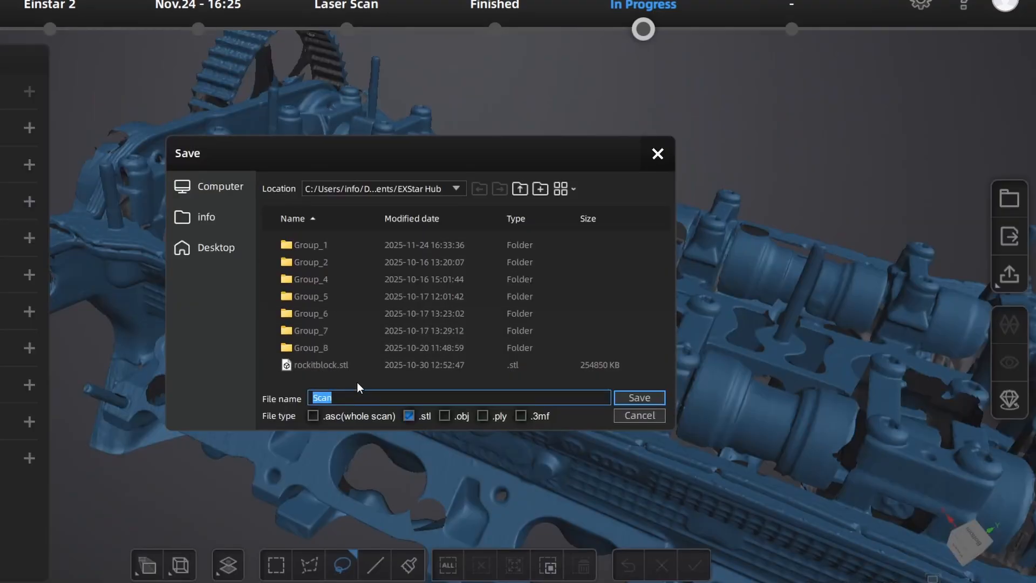
mouse_move(452, 418)
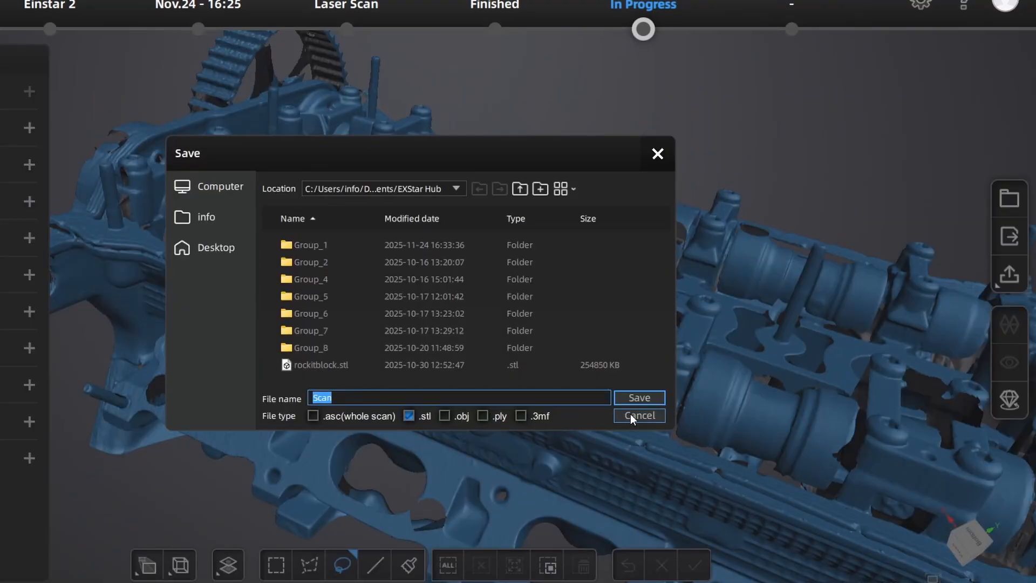
click(637, 414)
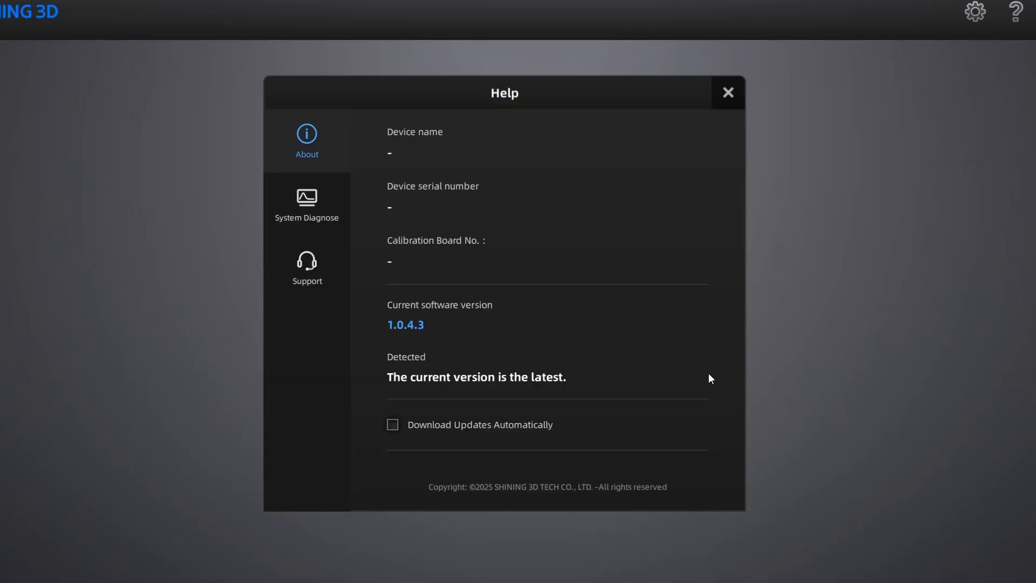
Reach the Select Device picker for the user manual from the Support resources
click(306, 268)
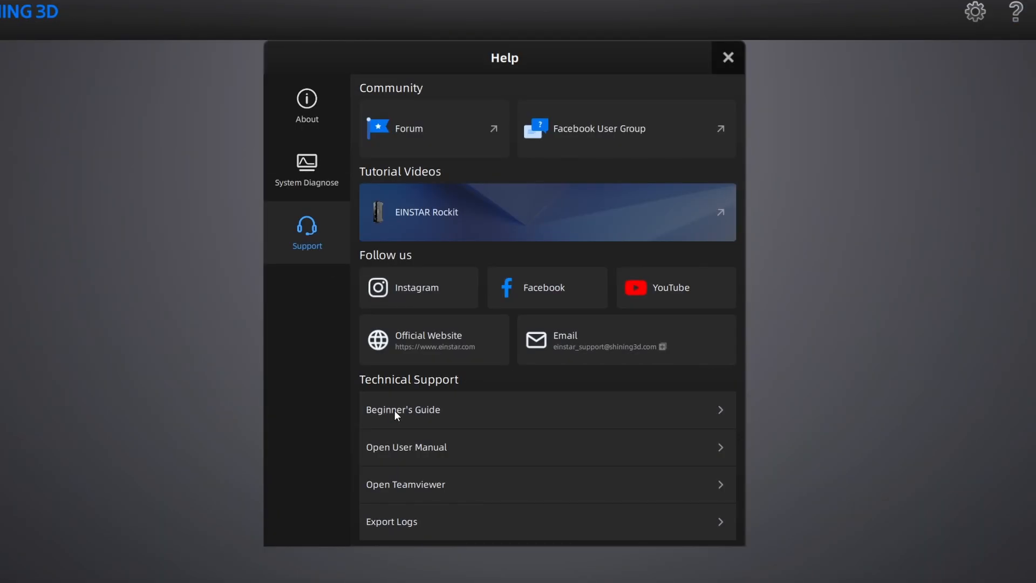
click(406, 447)
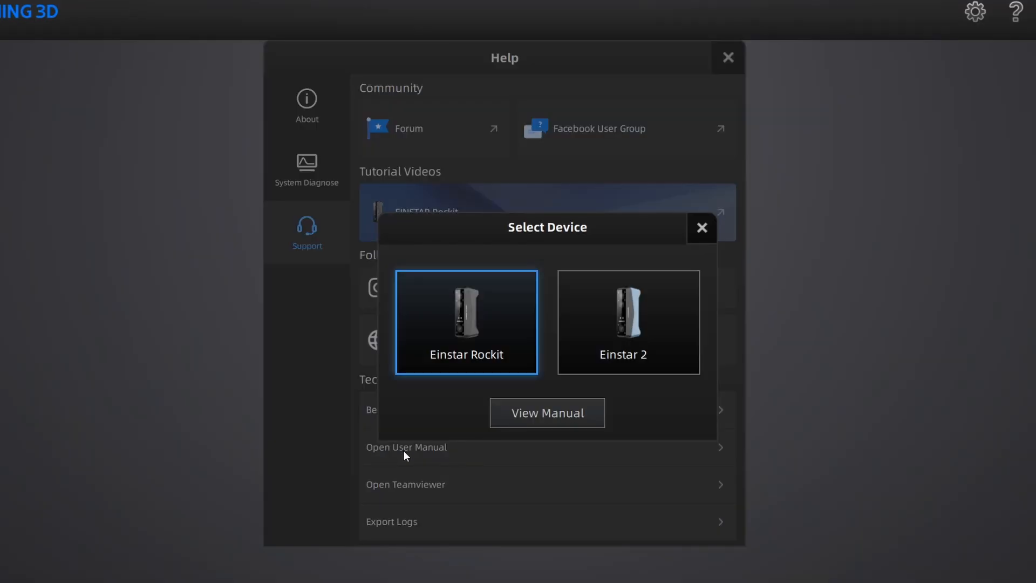